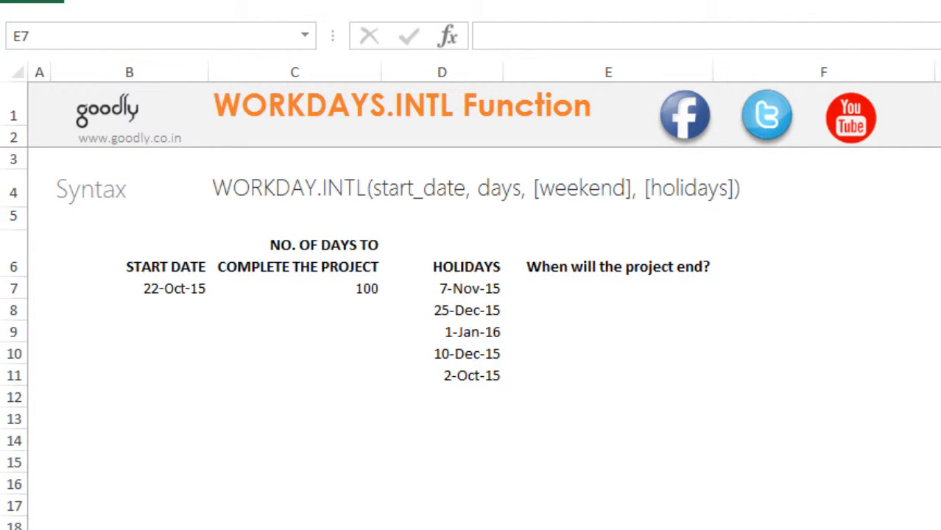
{"action": "mouse_move", "coordinate": [168, 312]}
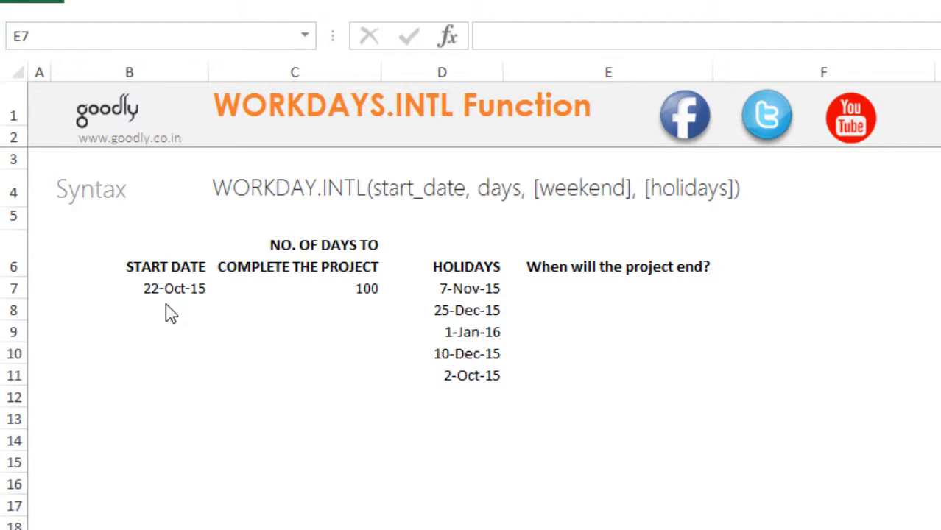
{"action": "mouse_move", "coordinate": [171, 295]}
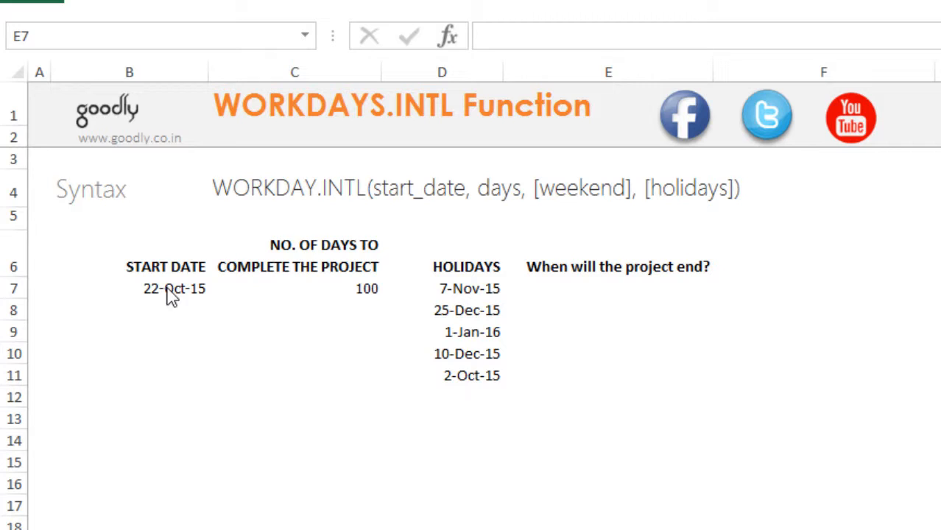
{"action": "mouse_move", "coordinate": [337, 337]}
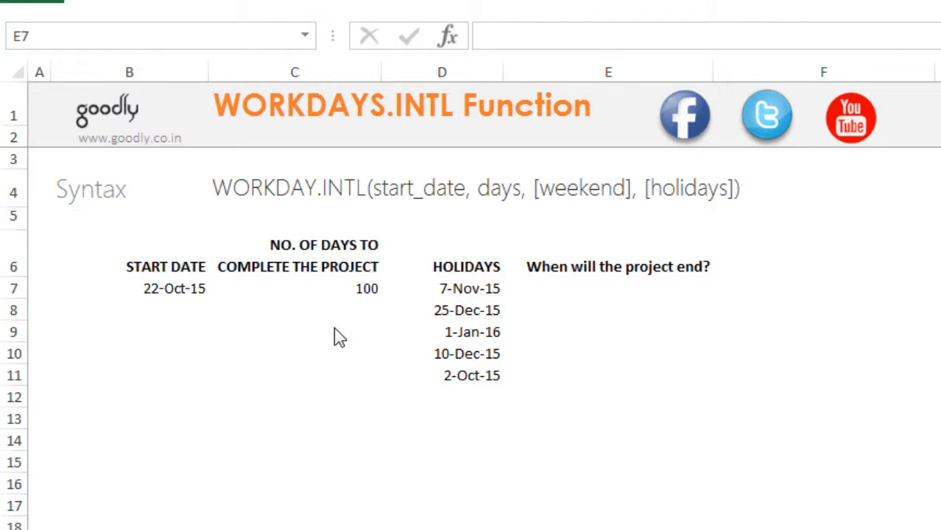
{"action": "mouse_move", "coordinate": [352, 318]}
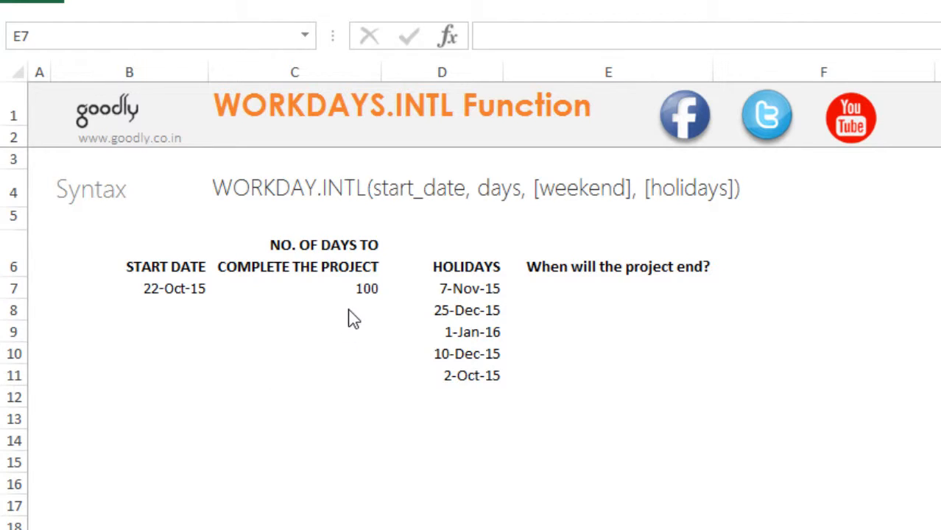
{"action": "mouse_move", "coordinate": [456, 333]}
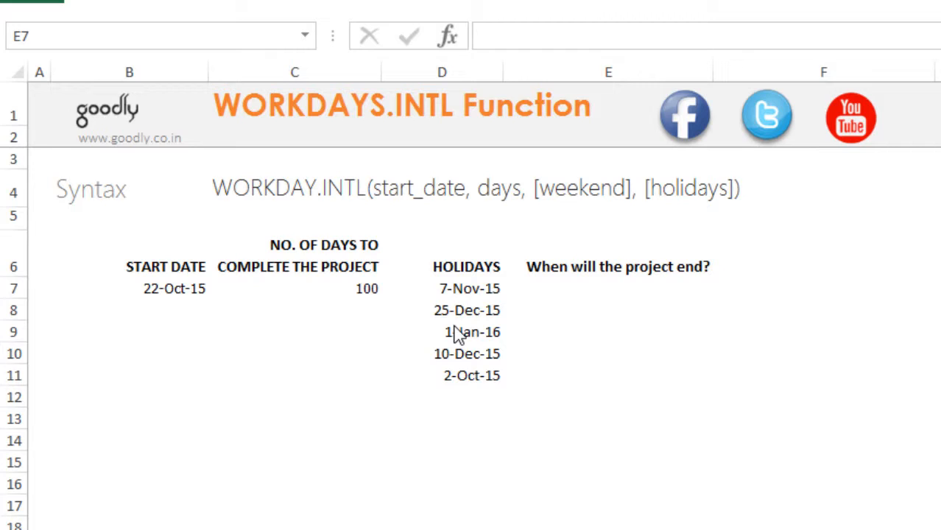
{"action": "mouse_move", "coordinate": [371, 309]}
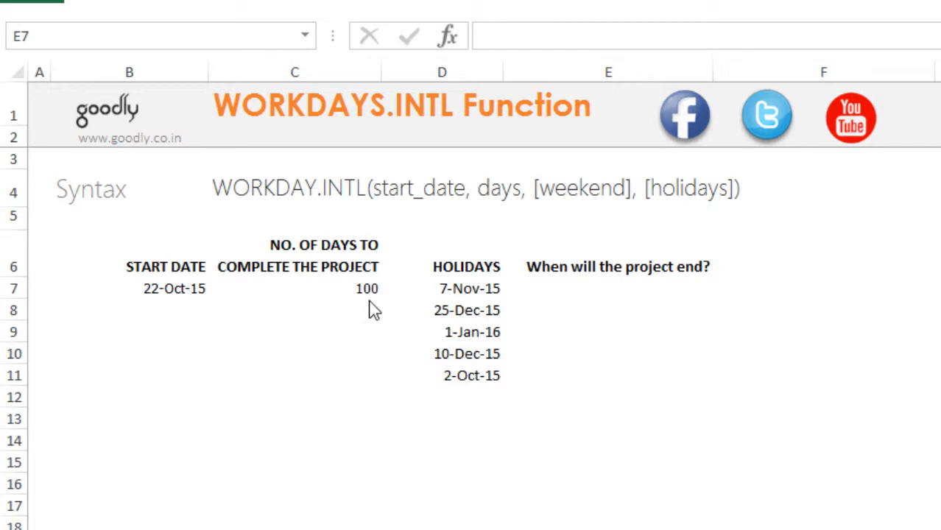
{"action": "mouse_move", "coordinate": [362, 308]}
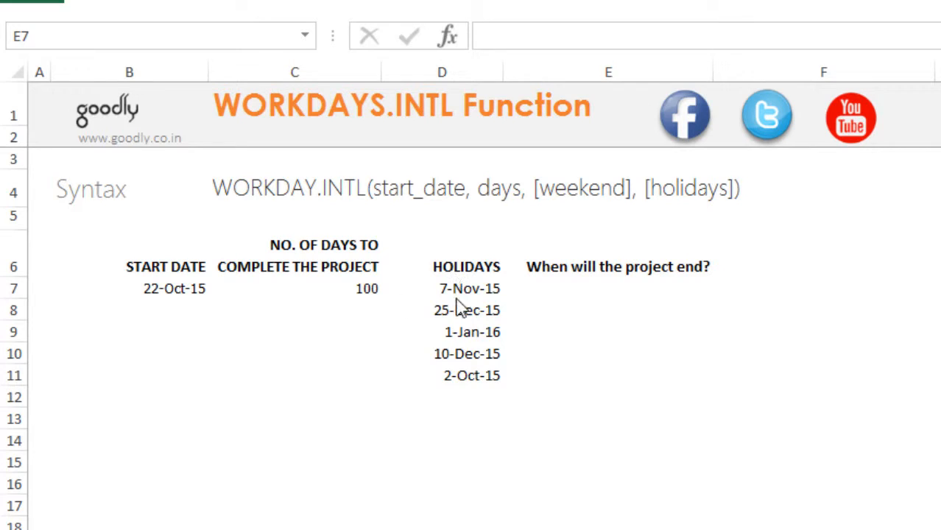
{"action": "mouse_move", "coordinate": [459, 332]}
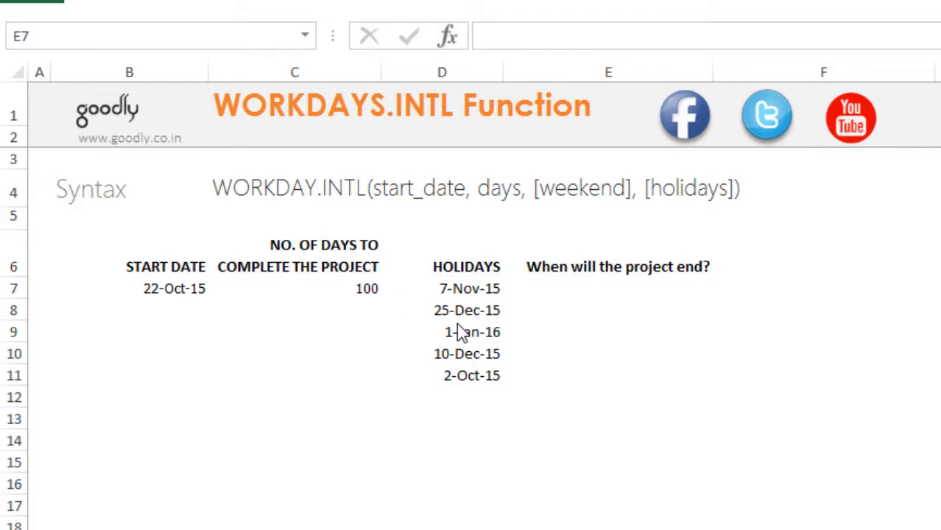
{"action": "mouse_move", "coordinate": [595, 294]}
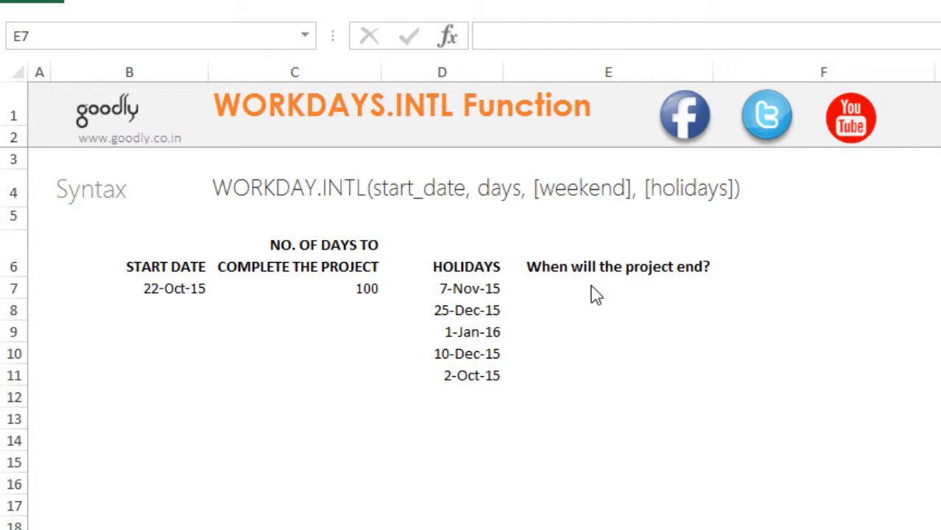
- Begin =WORKDAY.INTL( in E7 with start date B7 as the first argument
{"action": "left_click", "coordinate": [607, 287]}
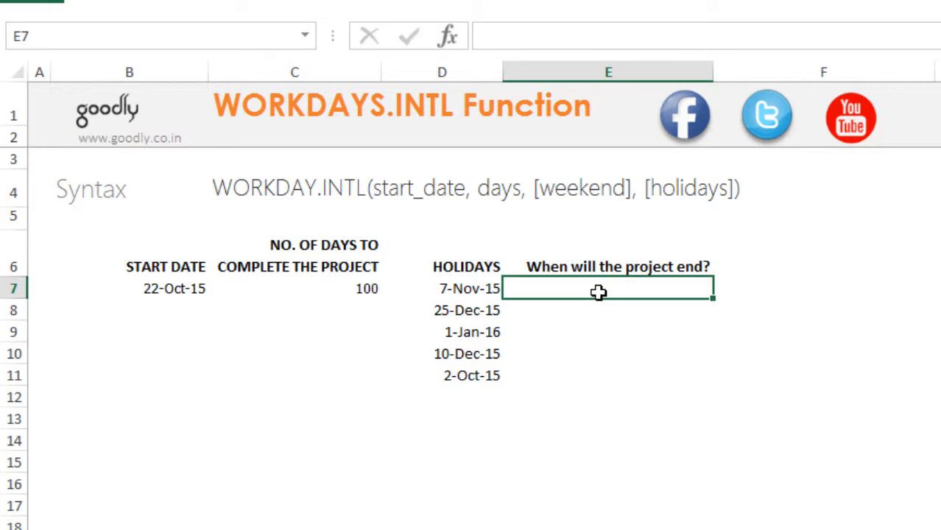
{"action": "type", "text": "=wo"}
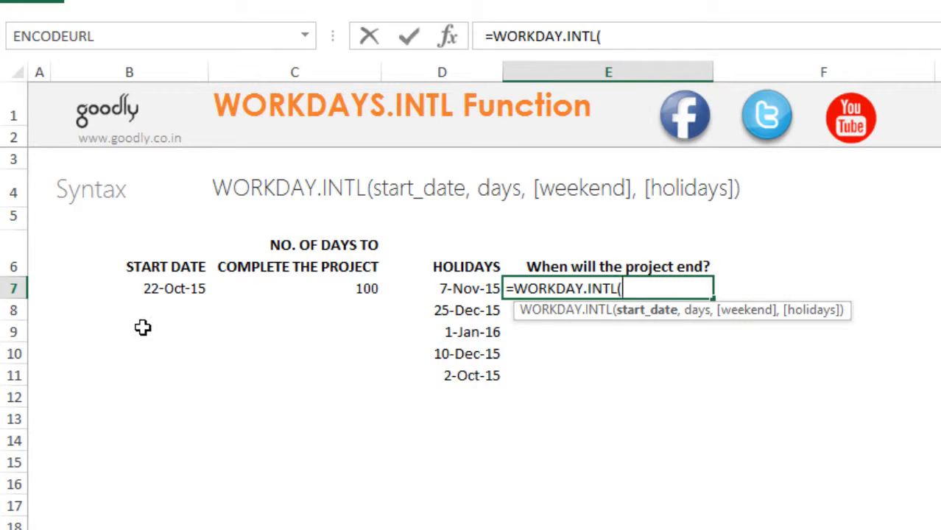
{"action": "left_click", "coordinate": [174, 287]}
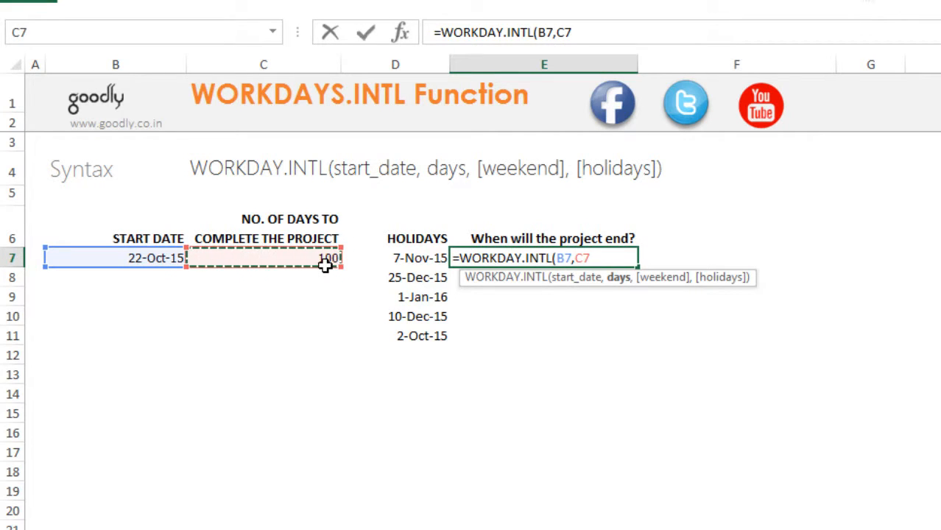
{"action": "type", "text": ","}
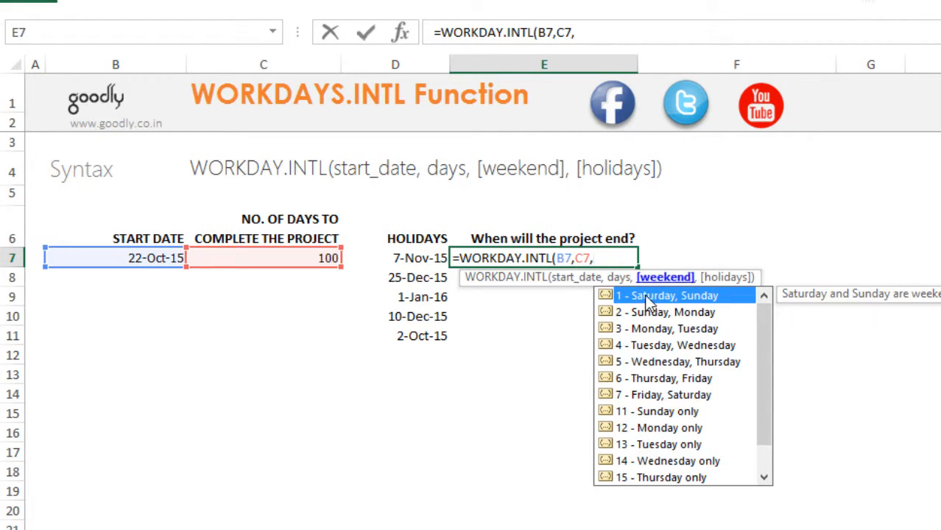
{"action": "mouse_move", "coordinate": [660, 439]}
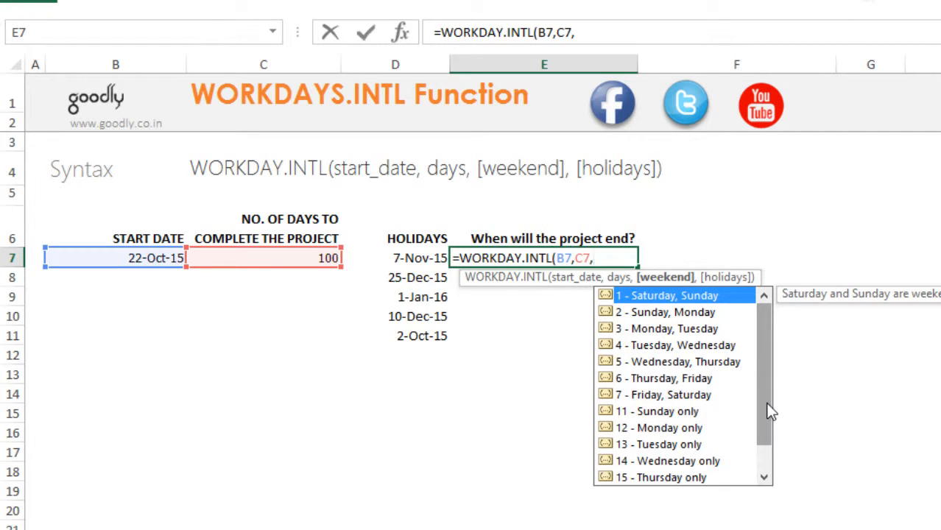
{"action": "mouse_move", "coordinate": [625, 427]}
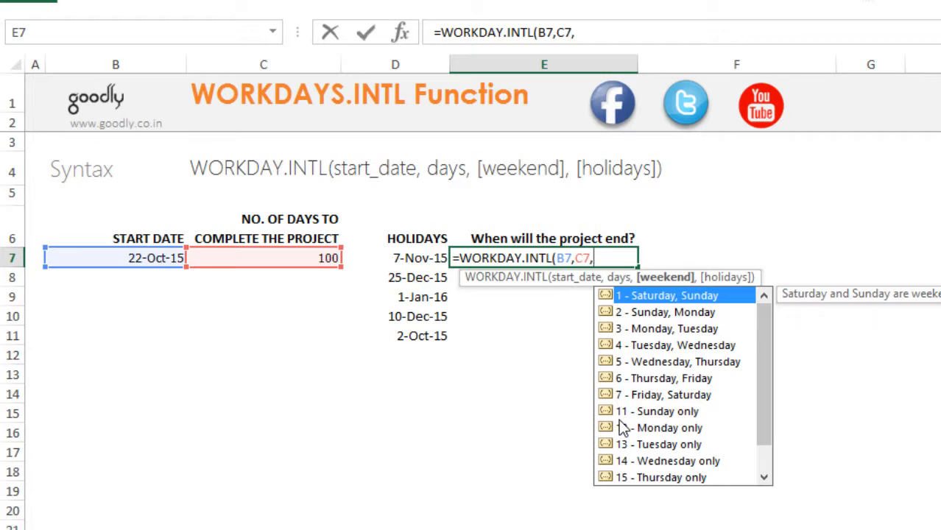
{"action": "mouse_move", "coordinate": [610, 424]}
{"action": "type", "text": "11,"}
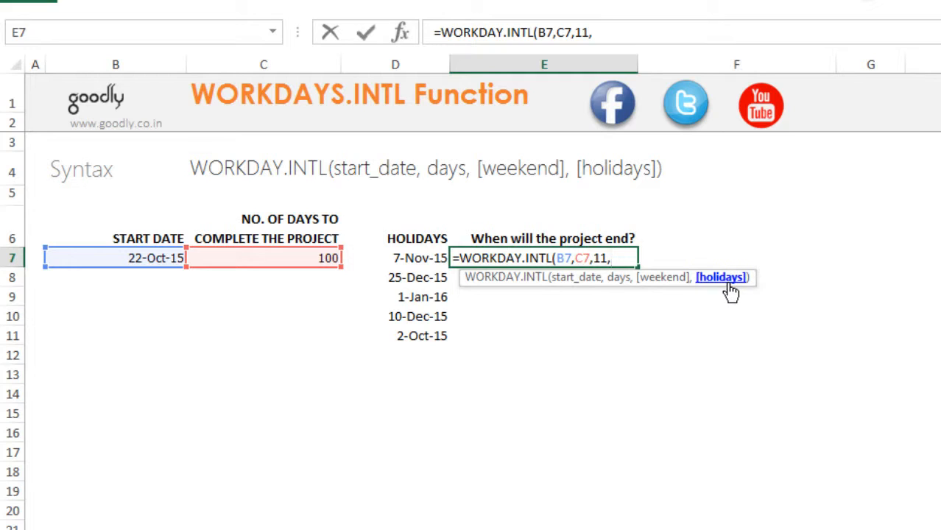
- Supply holidays D7:D11 so E7 returns end date 20-Feb-16 with Sunday-only weekends
{"action": "left_click_drag", "start_coordinate": [418, 258], "coordinate": [418, 336]}
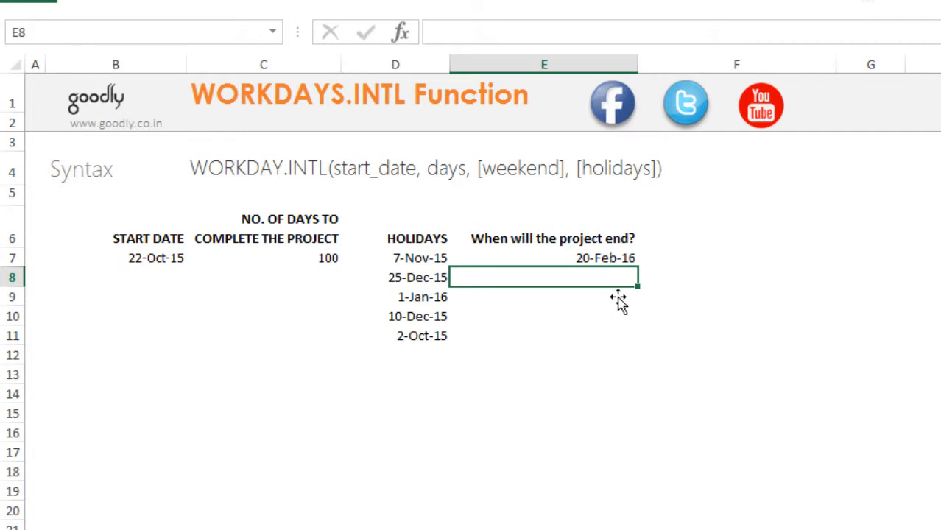
{"action": "mouse_move", "coordinate": [410, 201]}
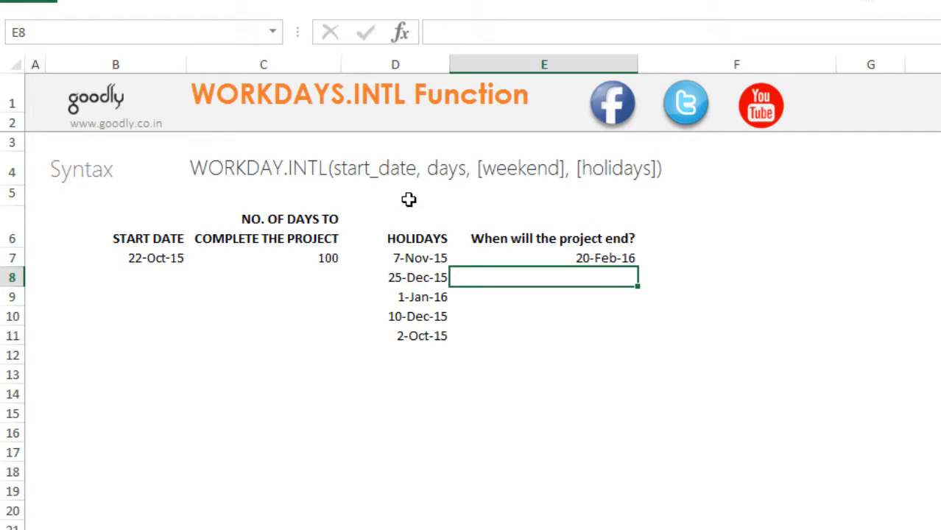
{"action": "mouse_move", "coordinate": [329, 283]}
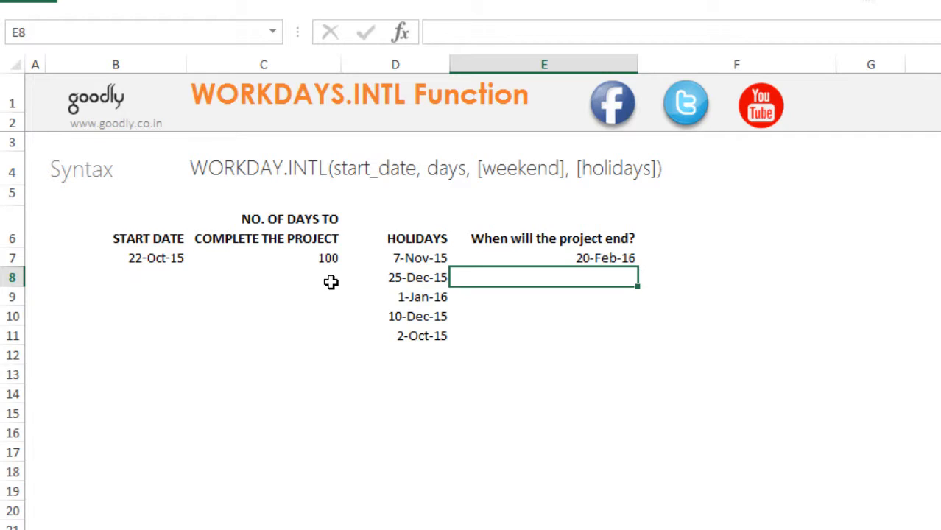
{"action": "mouse_move", "coordinate": [350, 272]}
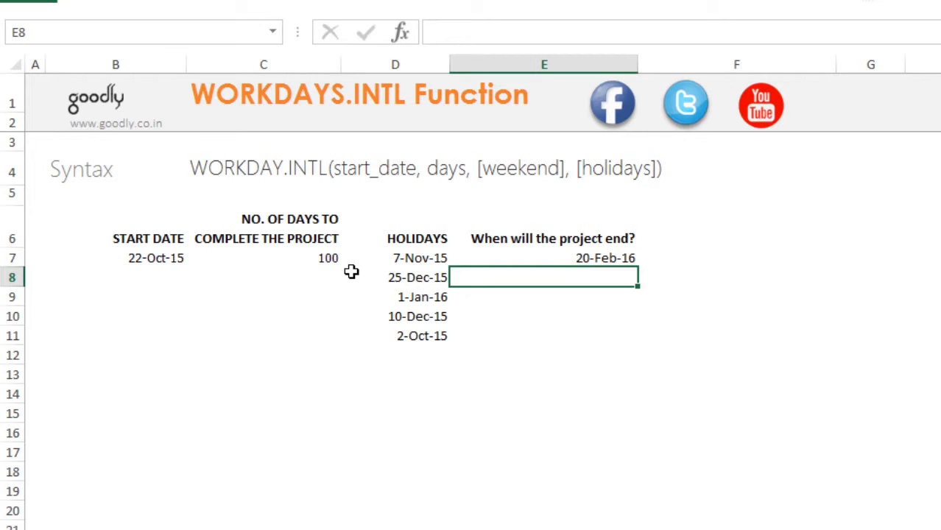
- Start =wo in E8 to bring up the WORKDAY and WORKDAY.INTL suggestions
{"action": "type", "text": "=wo"}
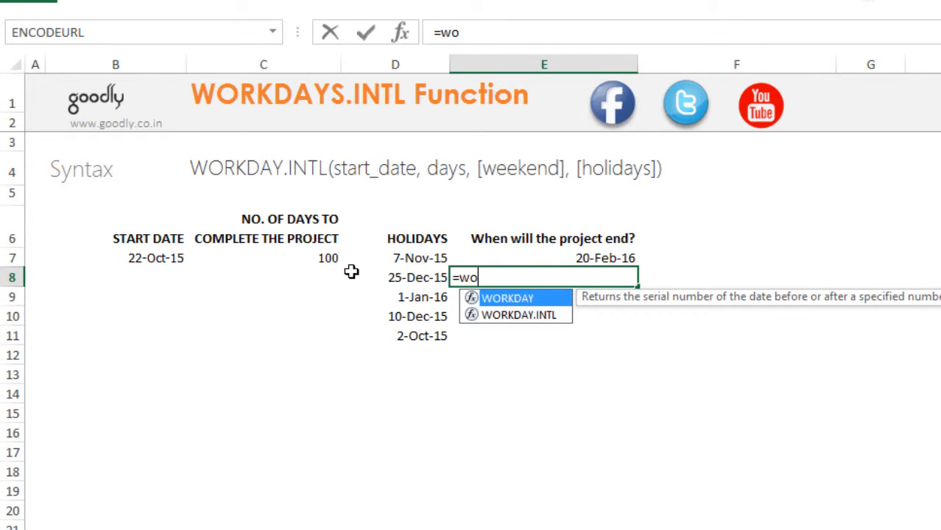
{"action": "mouse_move", "coordinate": [552, 315]}
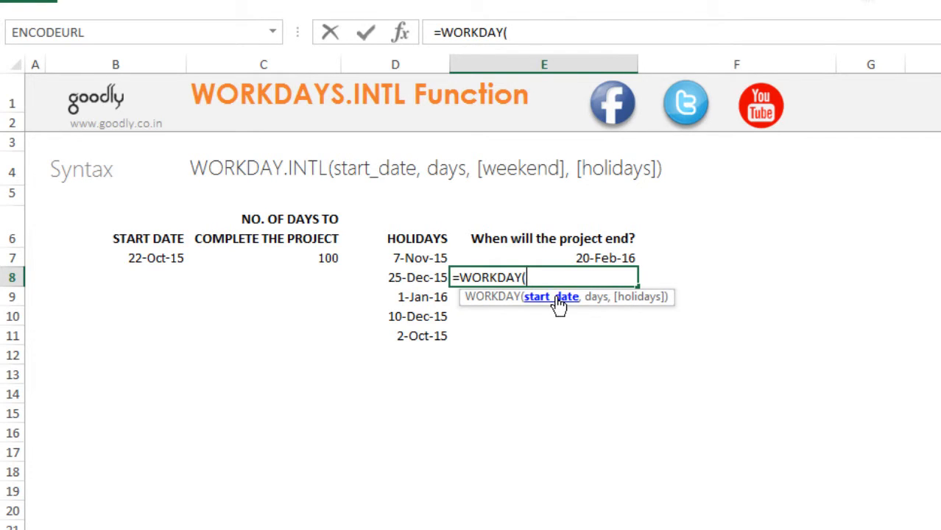
{"action": "mouse_move", "coordinate": [642, 315]}
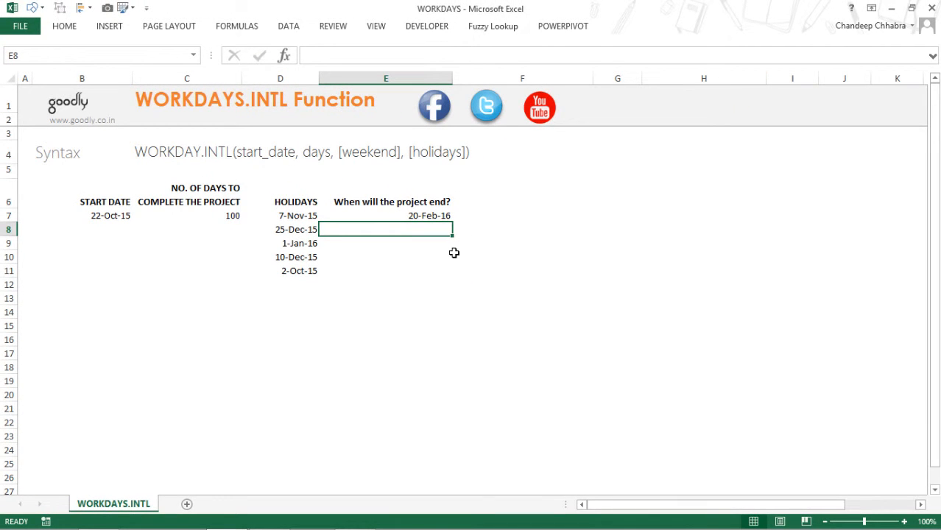
{"action": "mouse_move", "coordinate": [539, 152]}
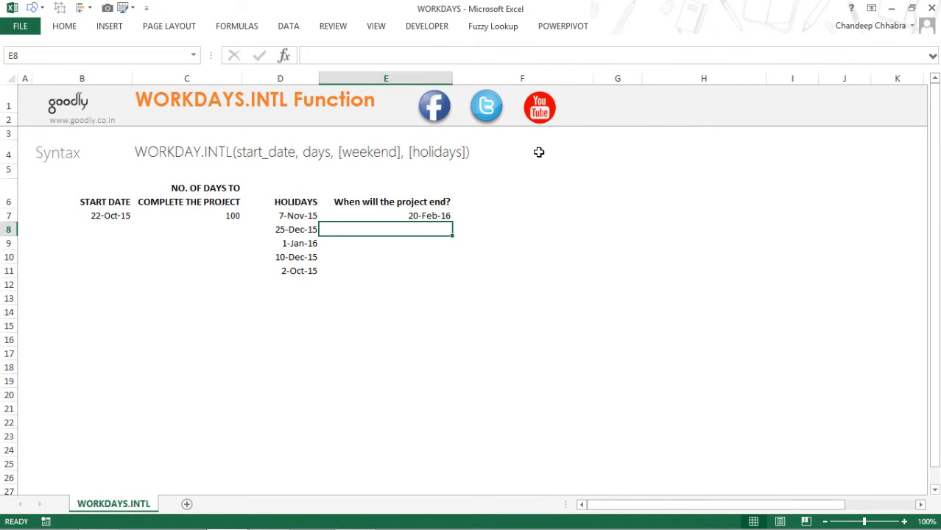